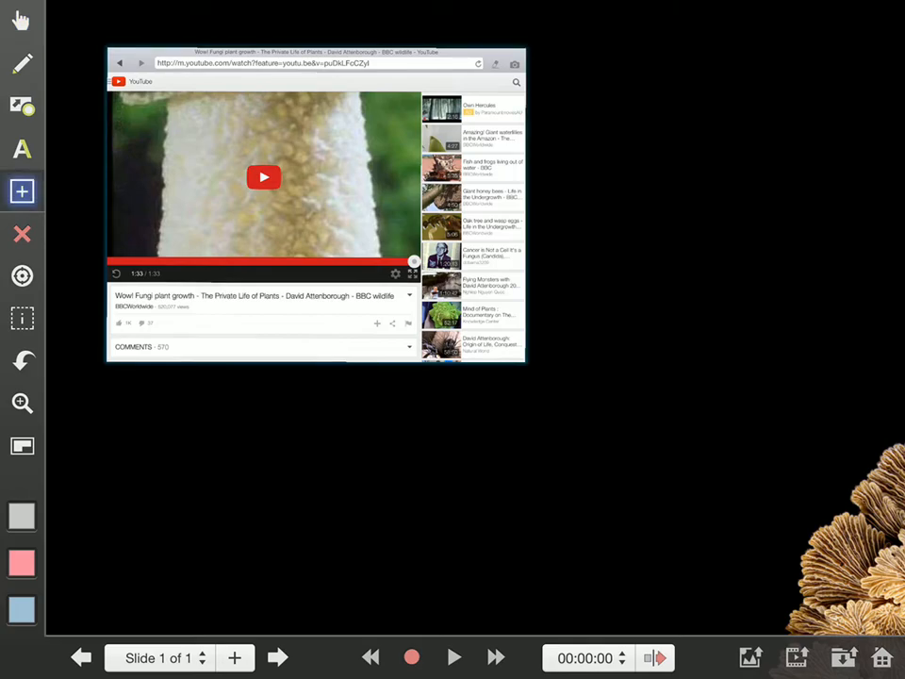
Start playing the embedded YouTube fungus growth video.
left_click(264, 178)
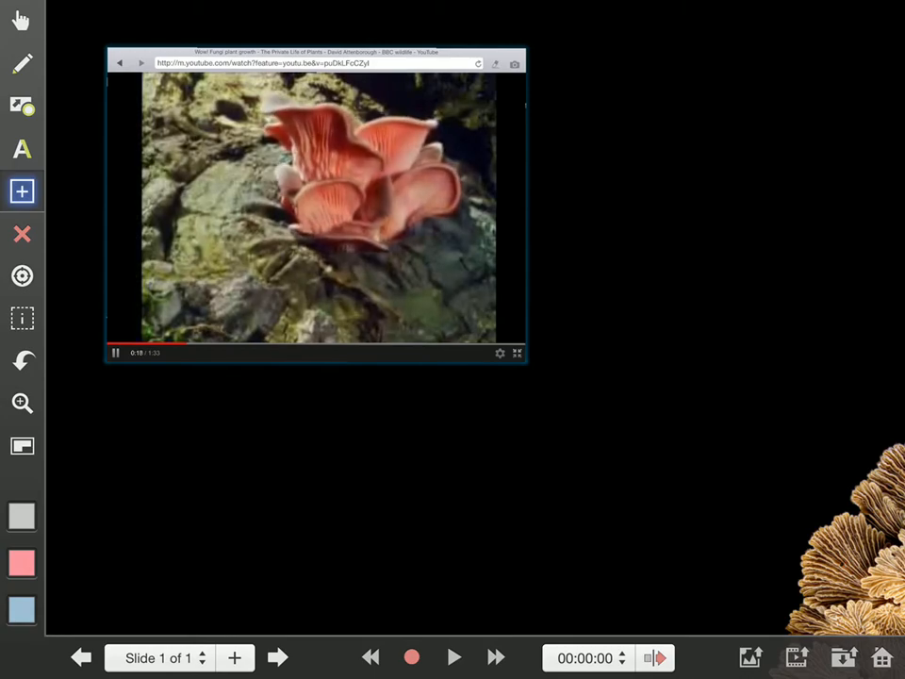
Close the embedded YouTube browser and switch to the freehand Pen tool.
left_click(22, 233)
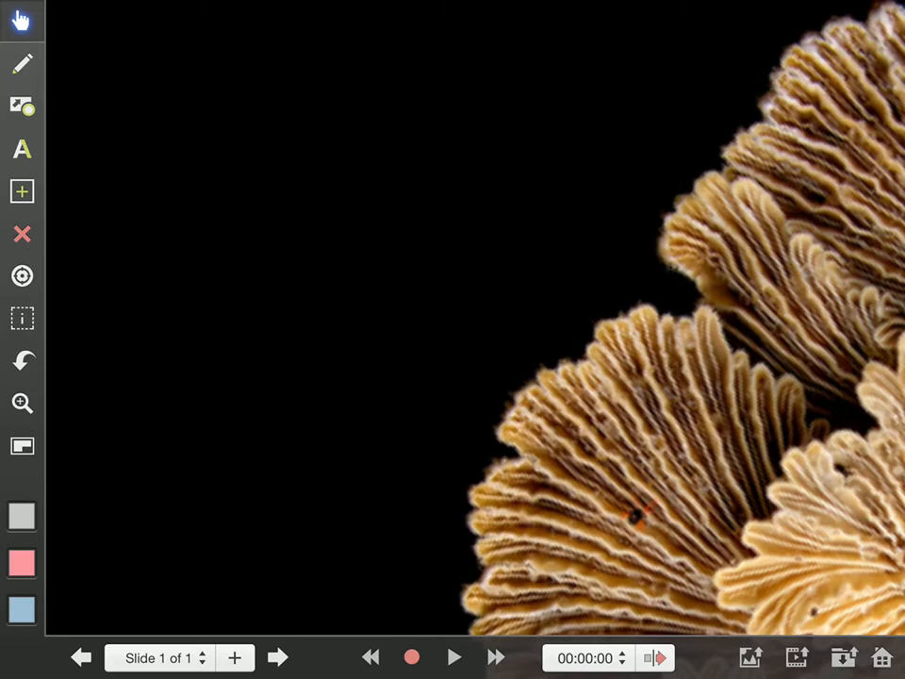
left_click(22, 64)
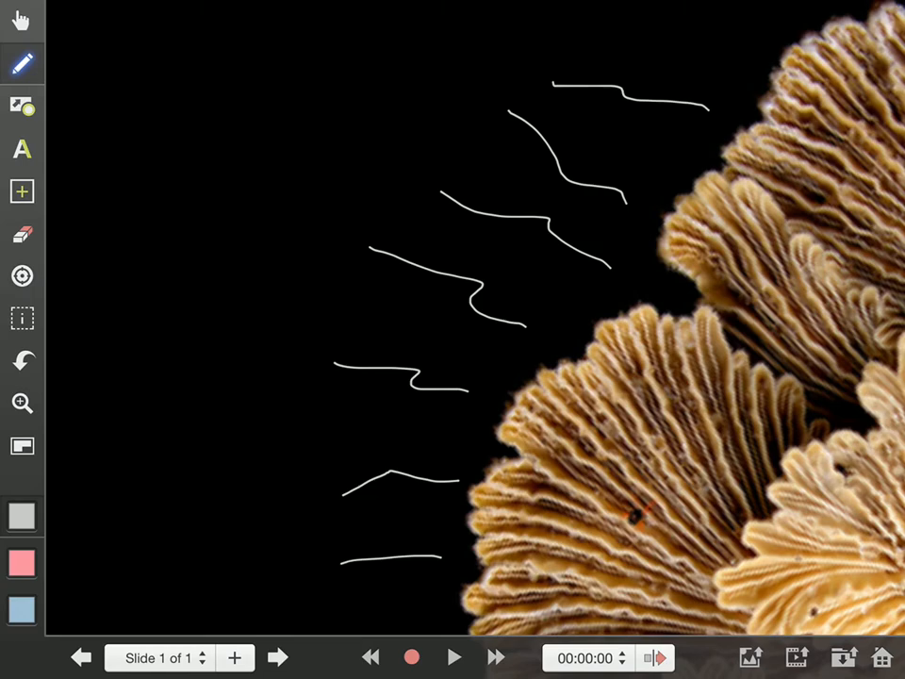
Draw a short white stroke across the fungus gills.
left_click_drag(867, 222, 847, 324)
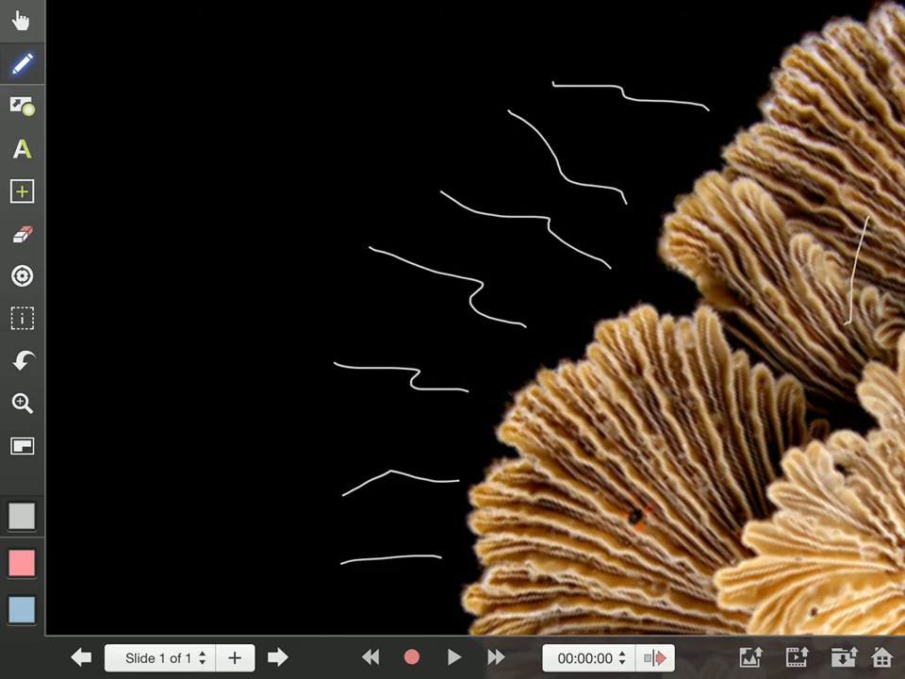